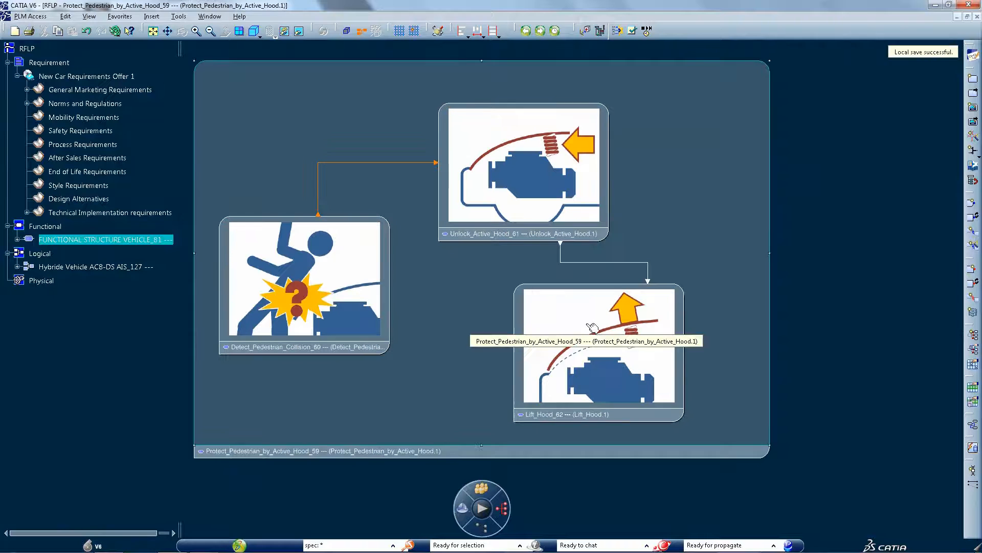
Select the Lift_Hood function in the active hood functional diagram.
{"action": "left_click", "coordinate": [608, 375]}
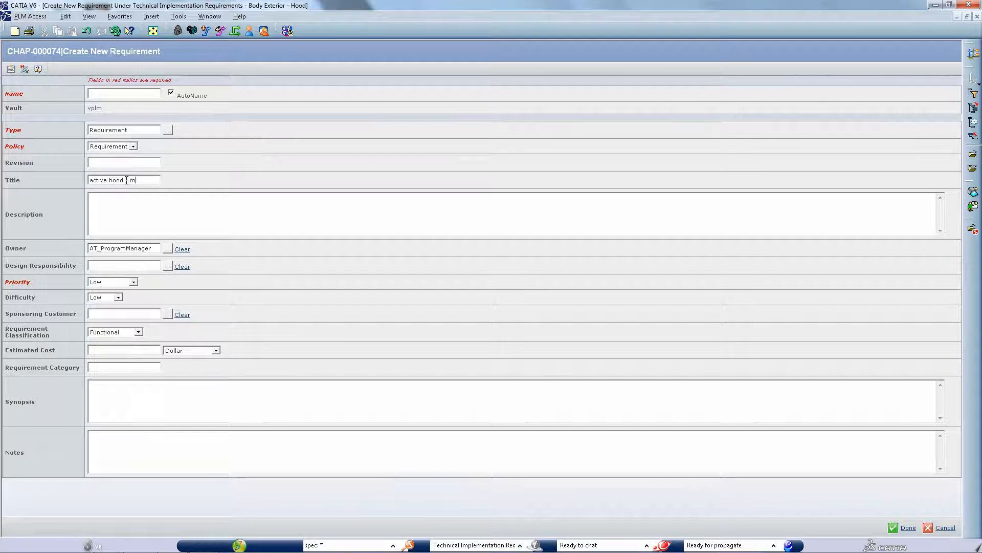
Title the requirement 'maximum' lift duration, describe the 0.1 sec limit, classify as Performance.
{"action": "type", "text": "aximum duration for lift"}
{"action": "left_click", "coordinate": [516, 213]}
{"action": "type", "text": "The lift of the a"}
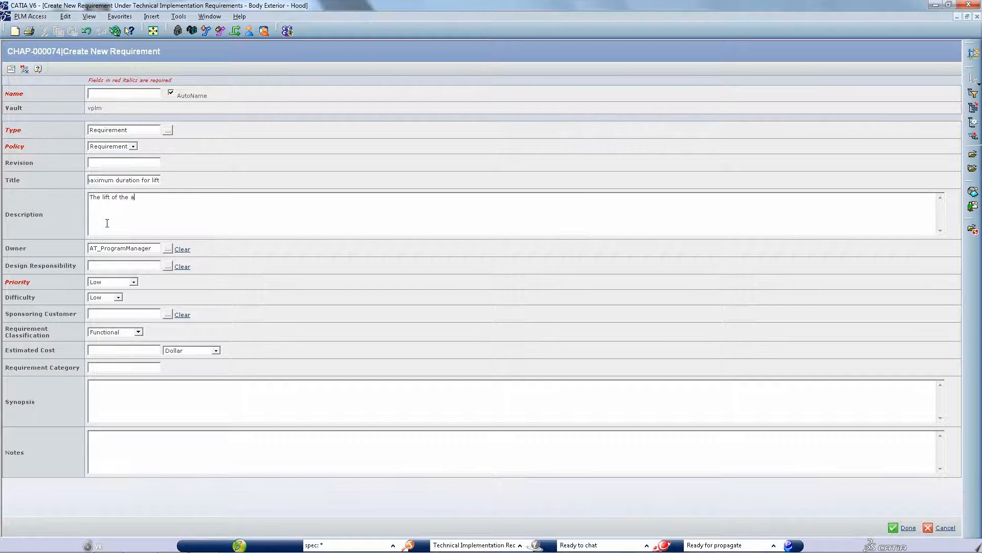
{"action": "type", "text": "ctive hood should"}
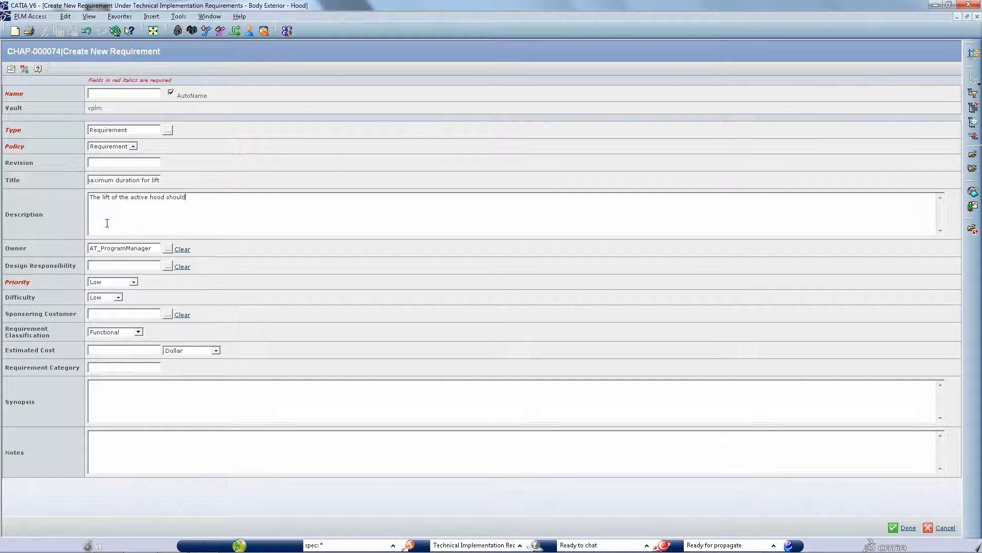
{"action": "type", "text": "n't exceed"}
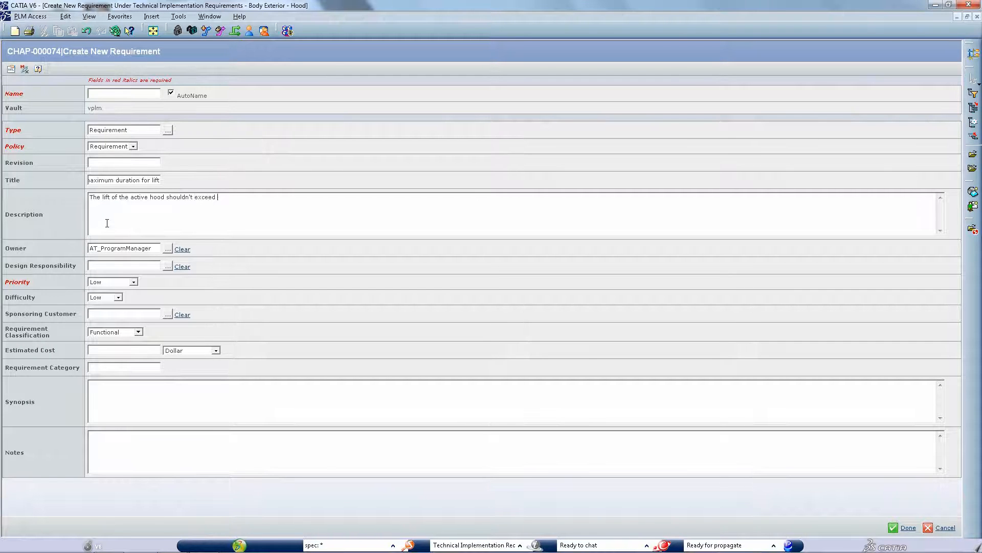
{"action": "type", "text": "0.1 sec"}
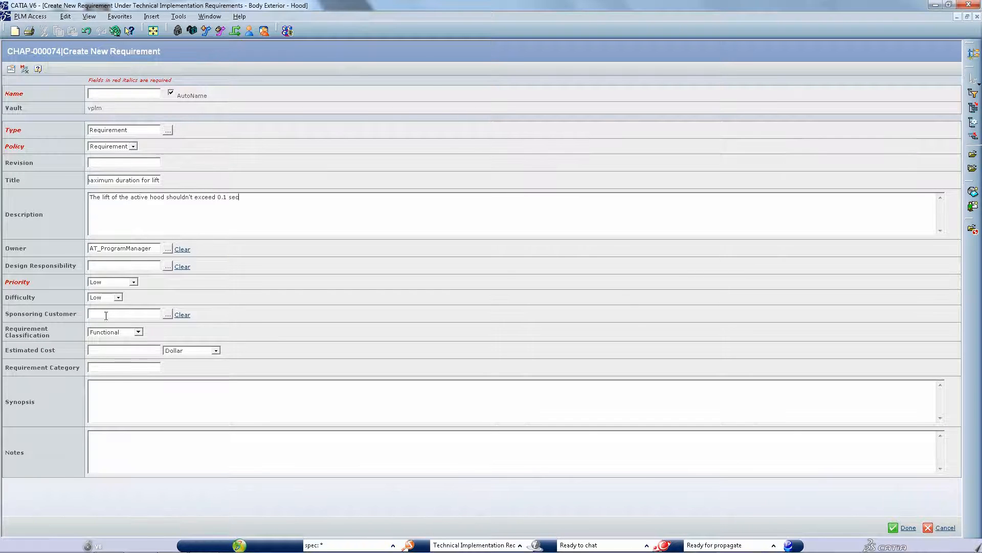
{"action": "left_click", "coordinate": [137, 331]}
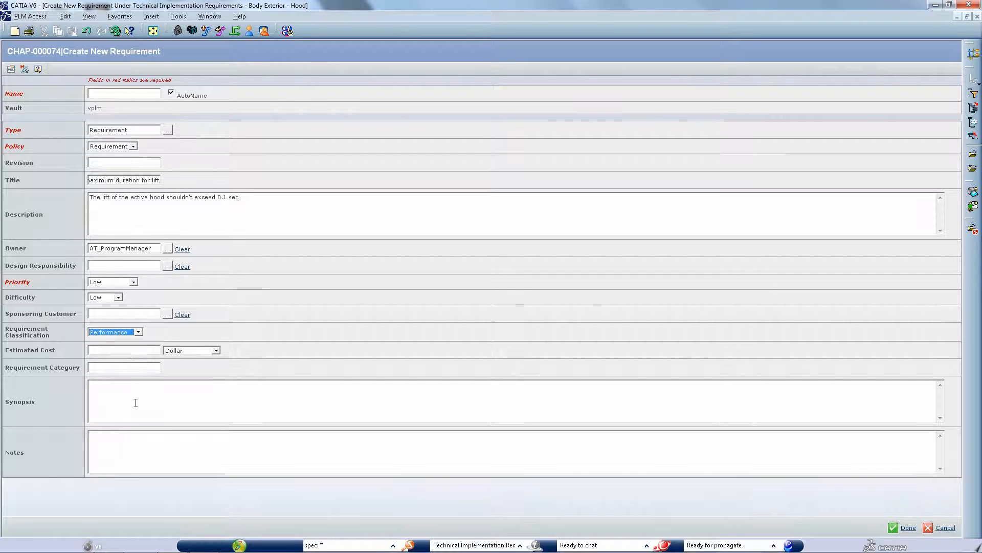
{"action": "left_click", "coordinate": [130, 282]}
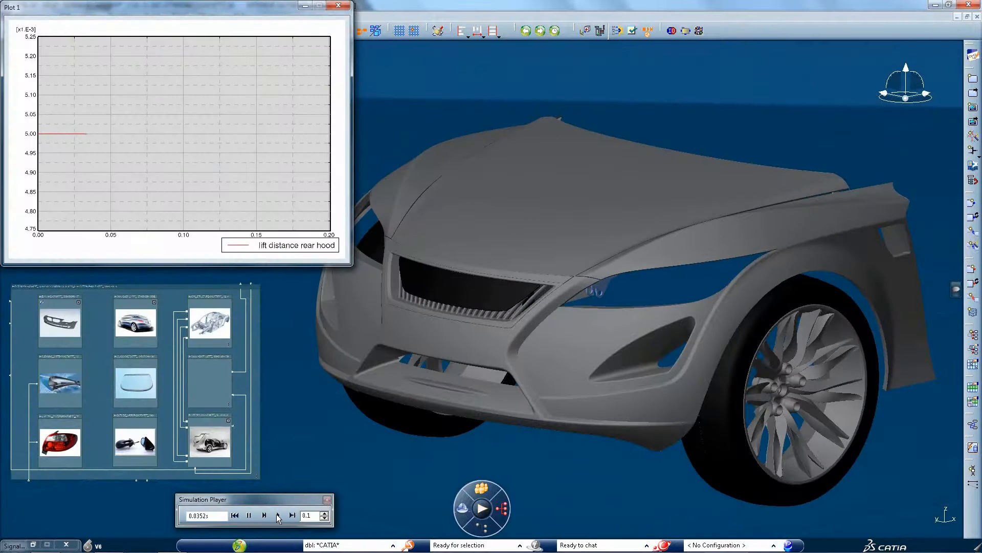
Step the hood-lift simulation forward three times so the rear hood rises.
{"action": "left_click", "coordinate": [278, 516]}
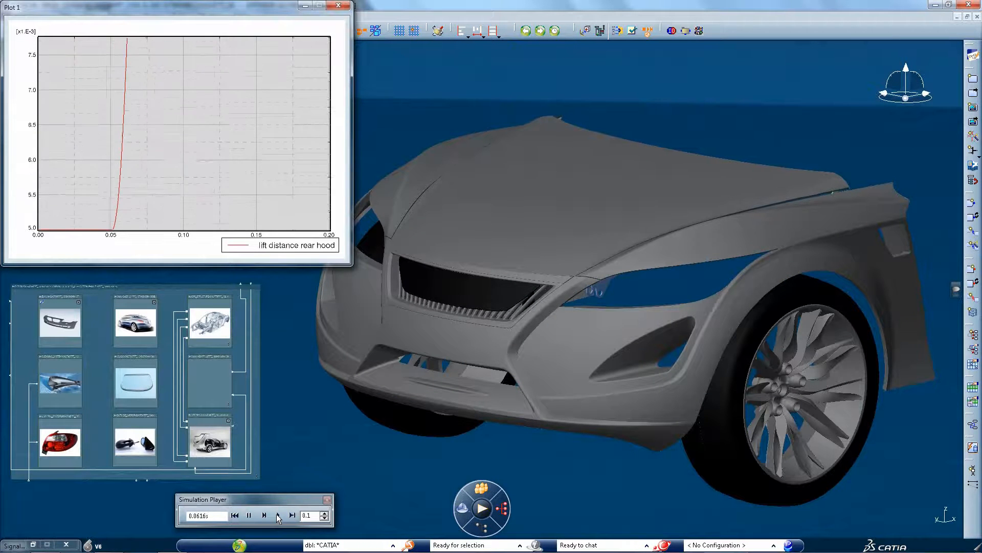
{"action": "left_click", "coordinate": [278, 515]}
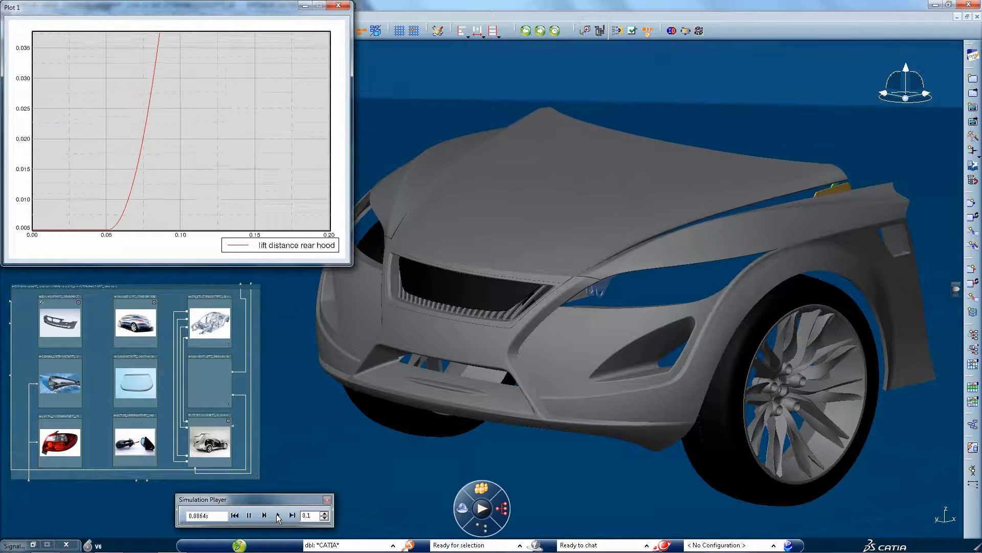
{"action": "left_click", "coordinate": [279, 515]}
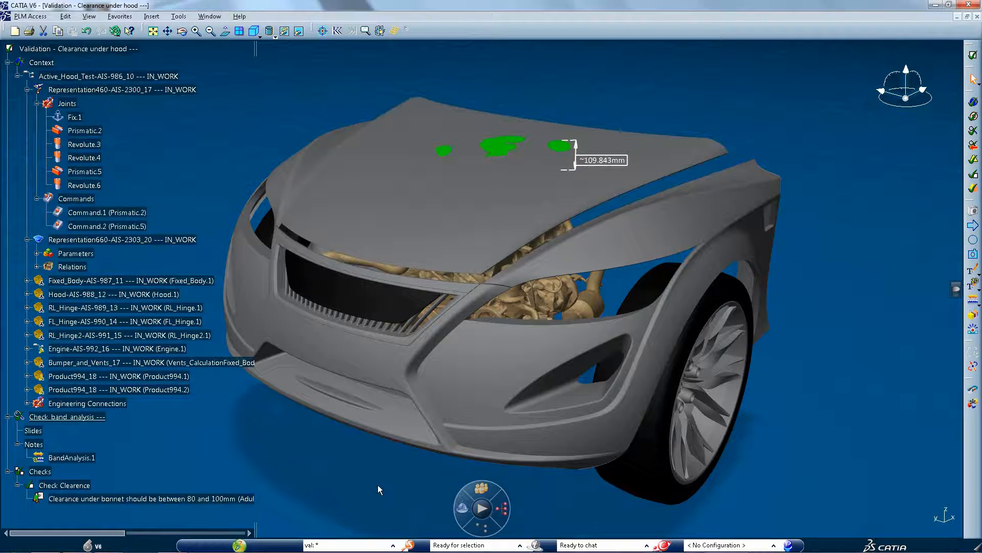
{"action": "mouse_move", "coordinate": [220, 506]}
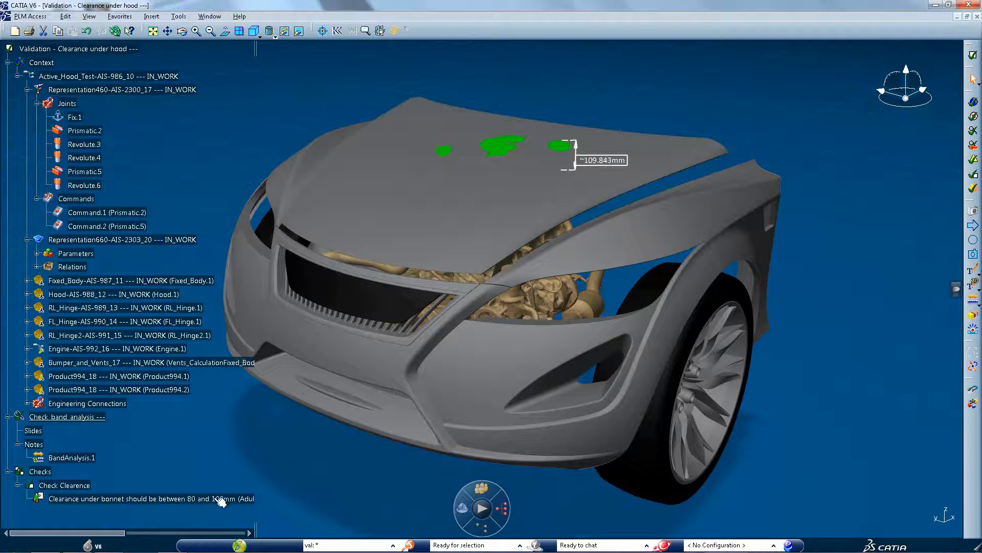
{"action": "mouse_move", "coordinate": [221, 502]}
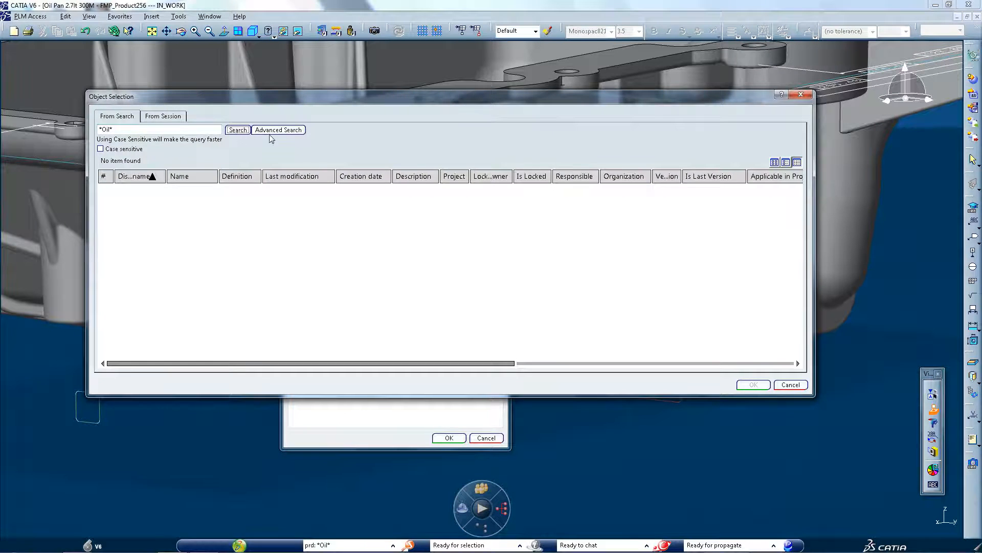
Run the *Oil* object search in the Object Selection dialog.
{"action": "left_click", "coordinate": [237, 129]}
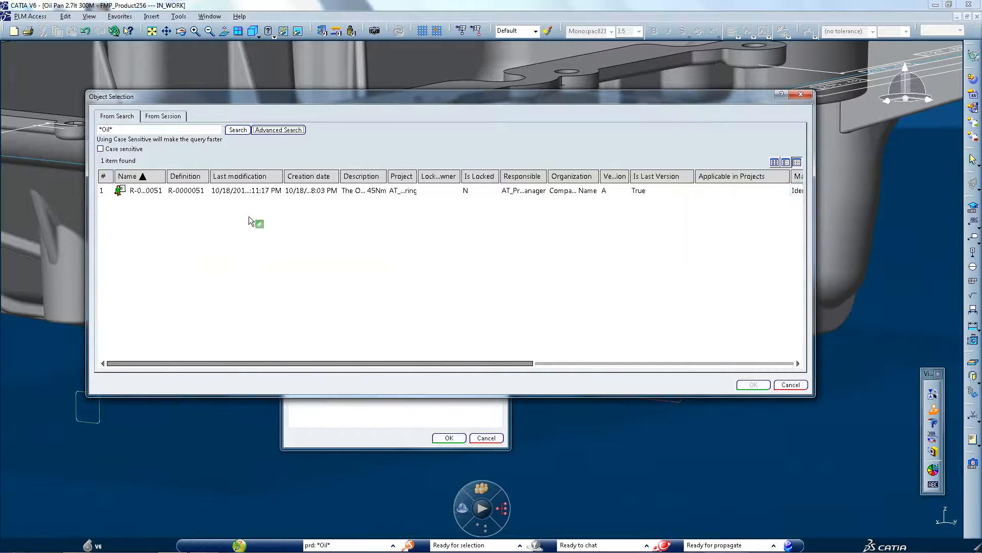